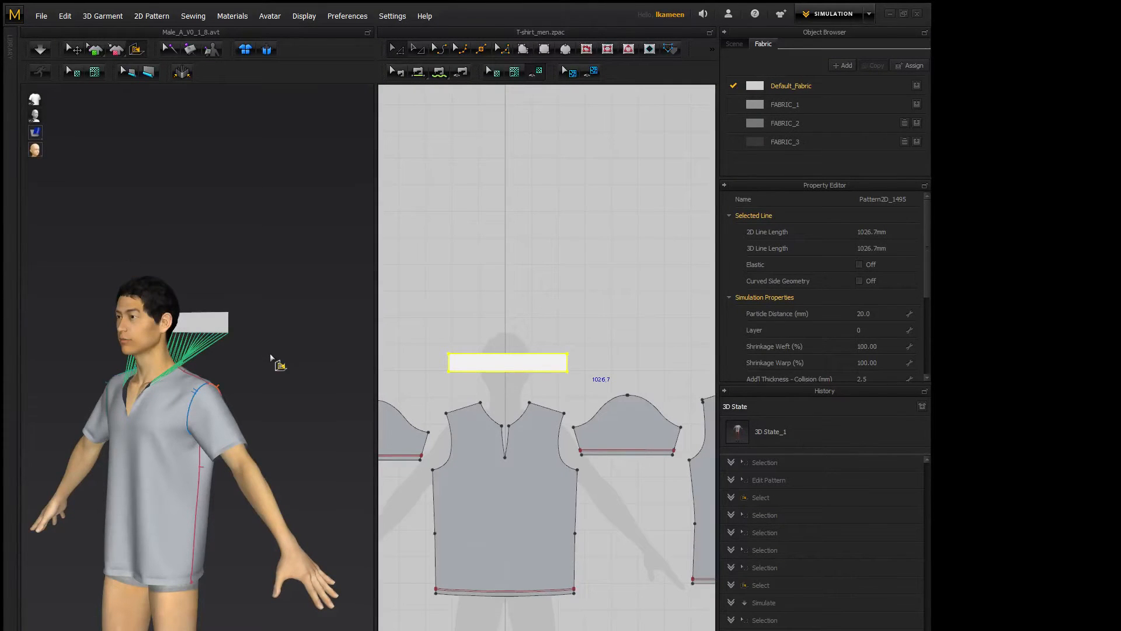
{"action": "mouse_move", "coordinate": [252, 322]}
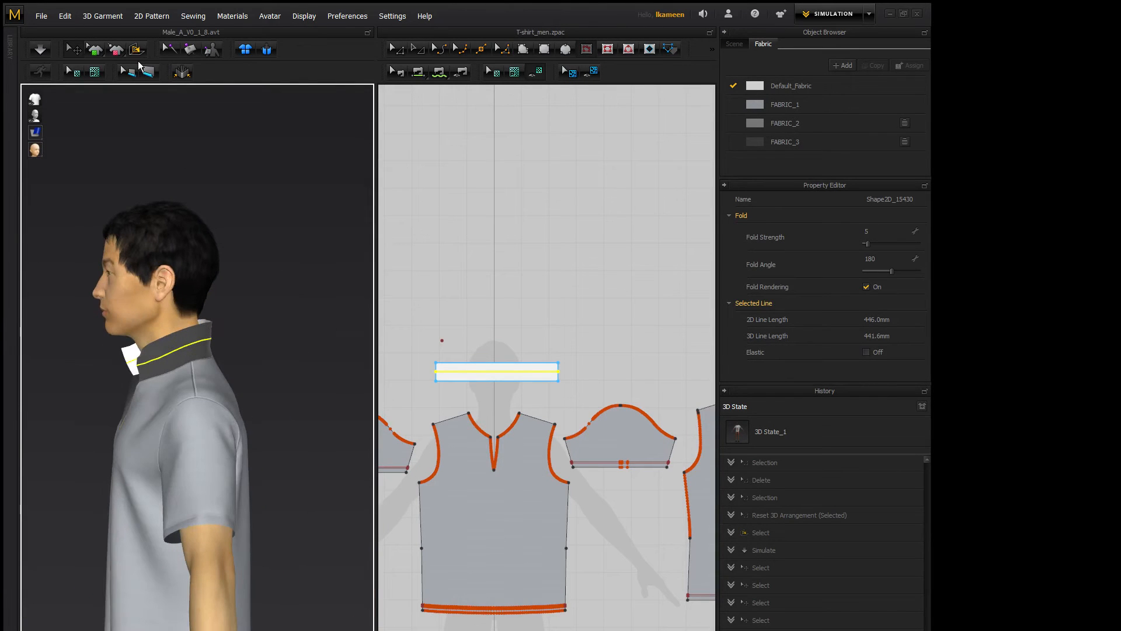
{"action": "mouse_move", "coordinate": [136, 49]}
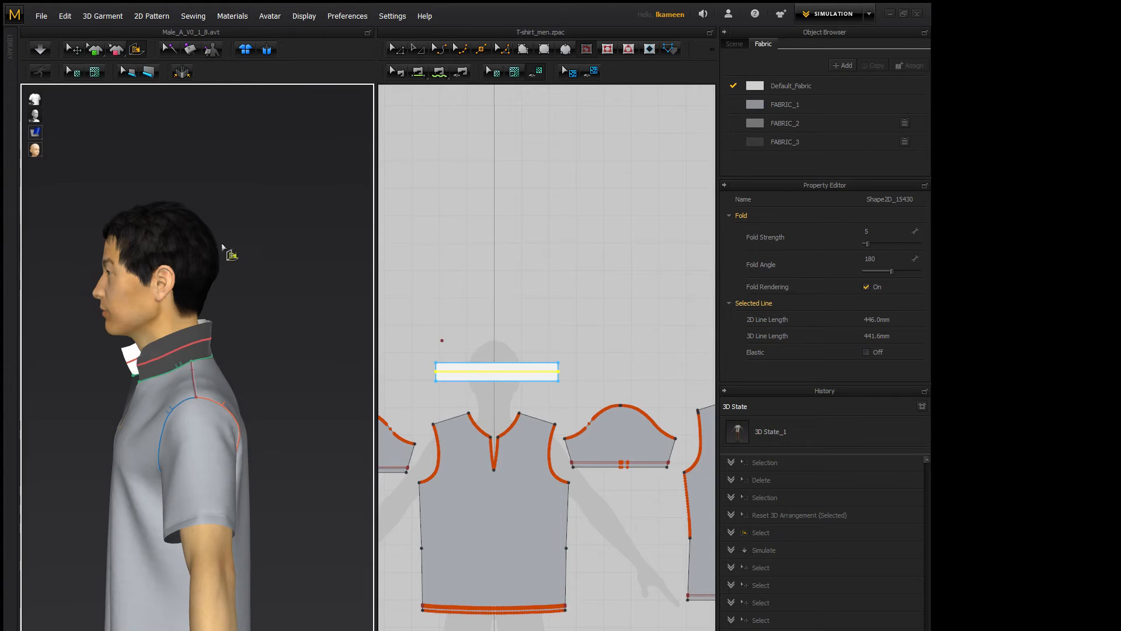
{"action": "mouse_move", "coordinate": [300, 397]}
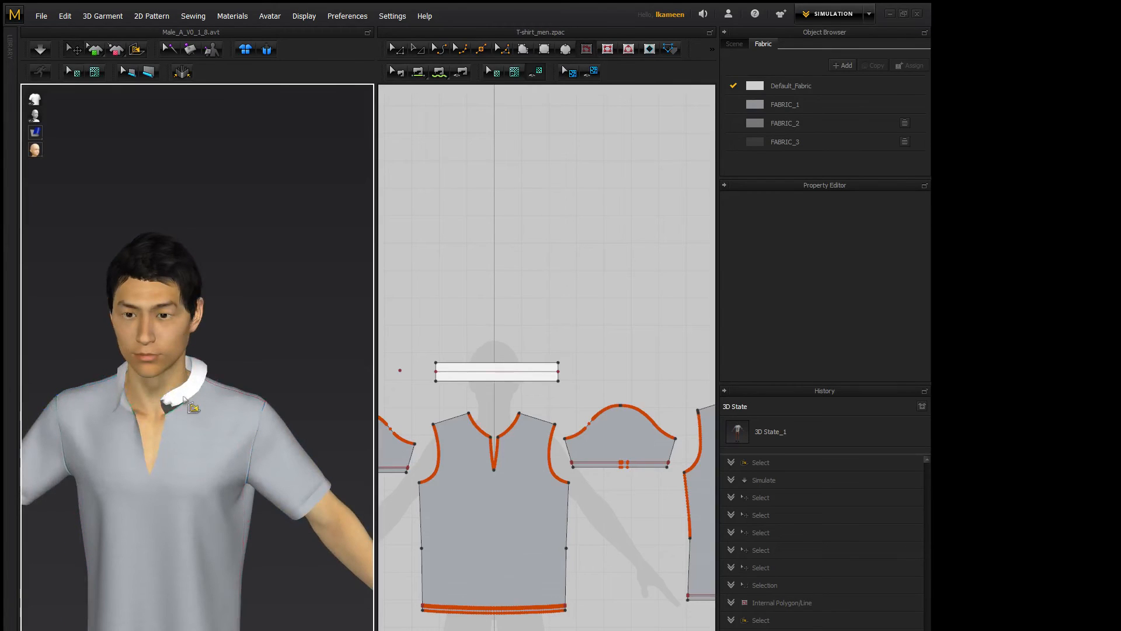
- Let the collar fold down over the shirt, then right-click it for its options menu
{"action": "right_click", "coordinate": [188, 397]}
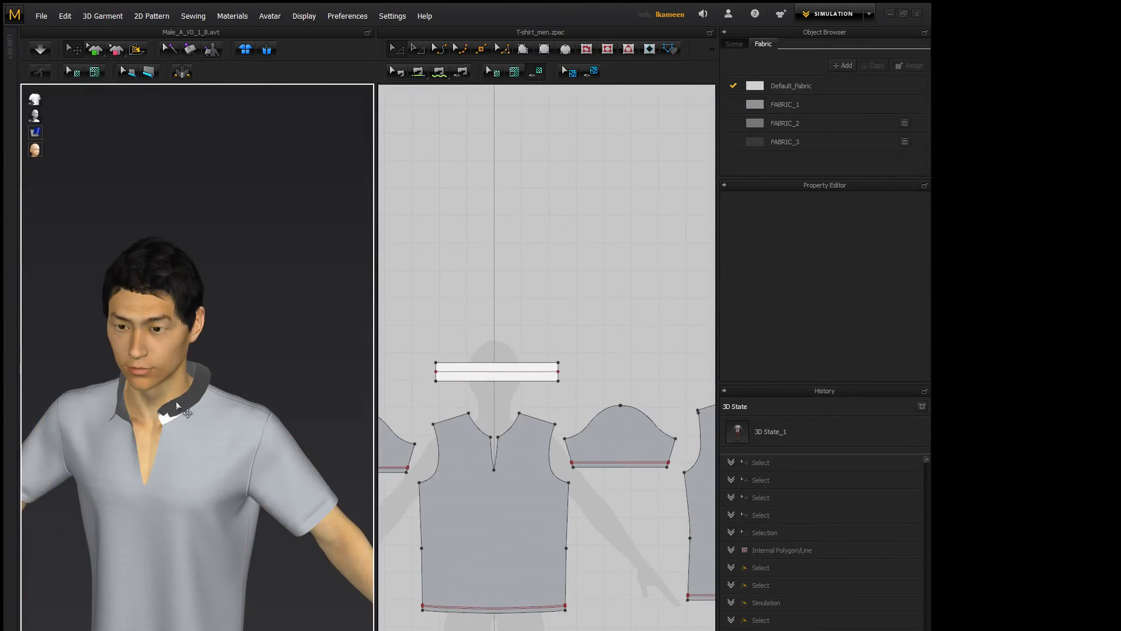
{"action": "right_click", "coordinate": [188, 413]}
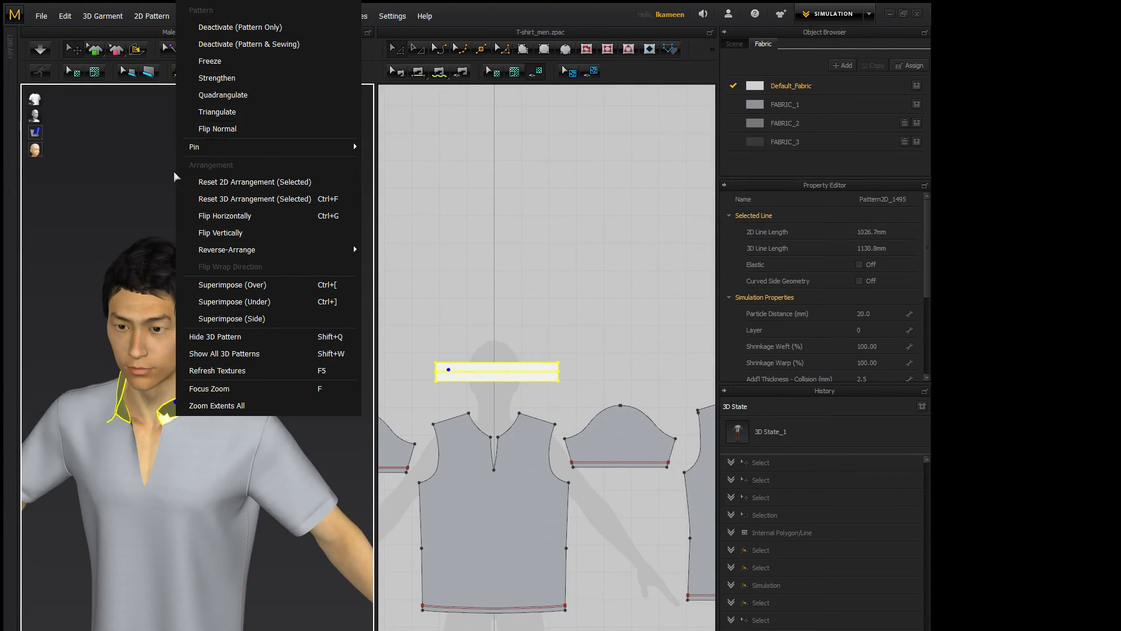
{"action": "mouse_move", "coordinate": [227, 131]}
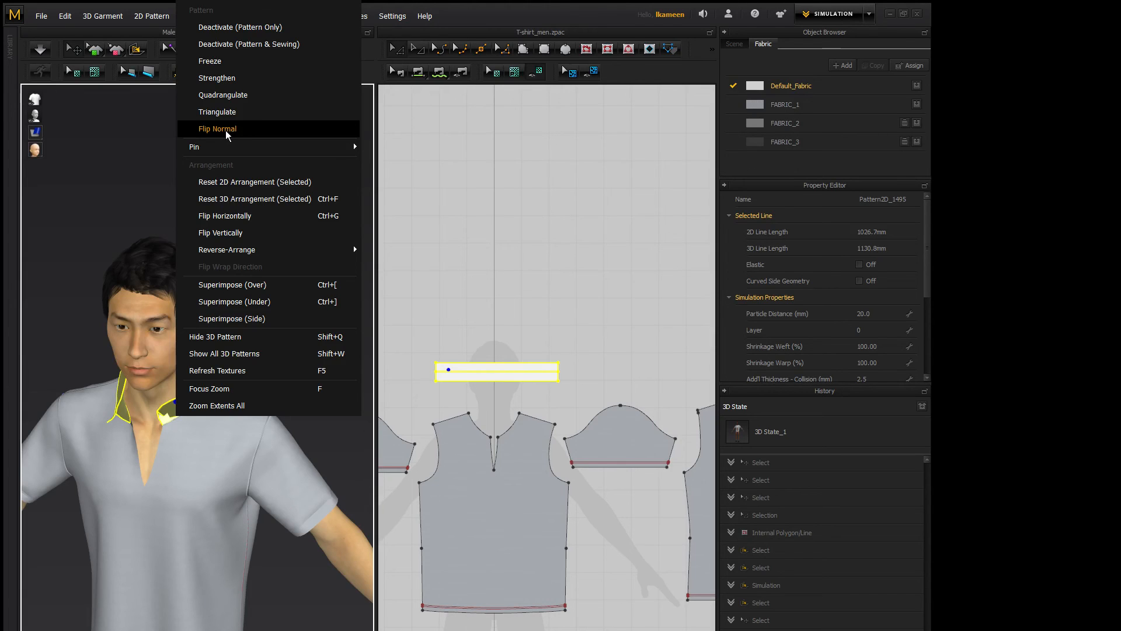
- Apply Flip Normal to the collar so its white face shows outward
{"action": "left_click", "coordinate": [217, 129]}
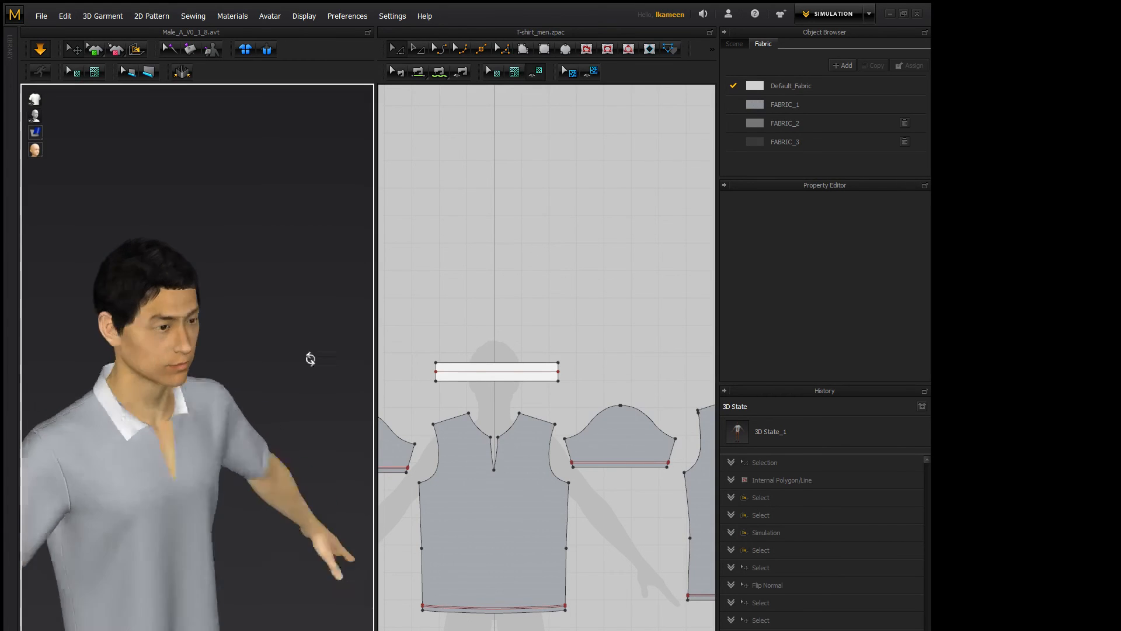
{"action": "left_click_drag", "start_coordinate": [310, 358], "coordinate": [239, 365]}
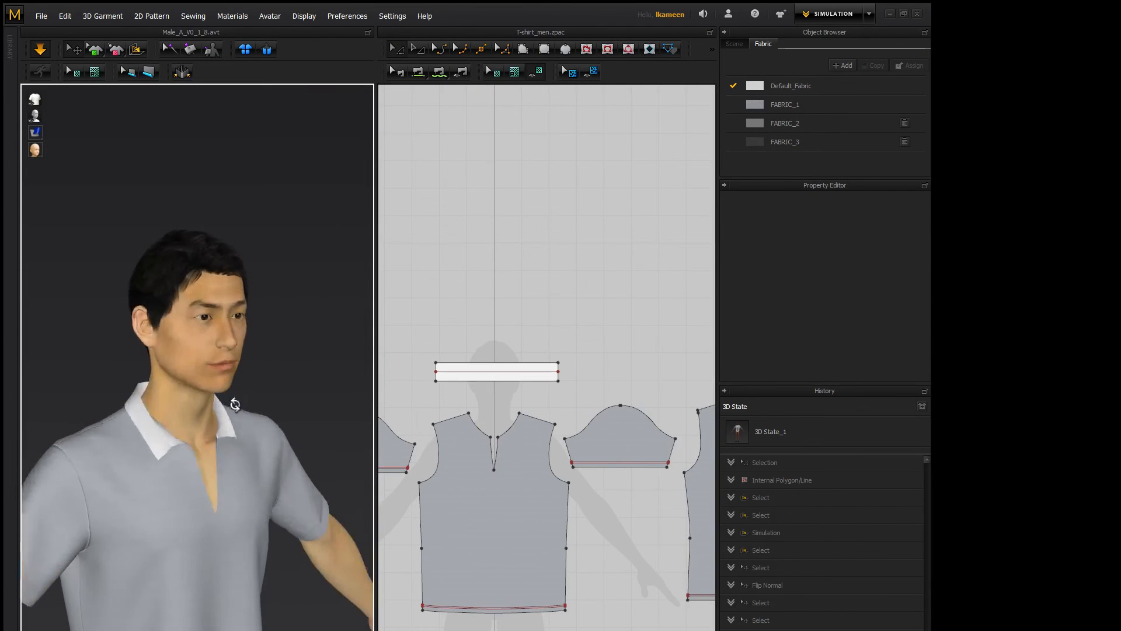
{"action": "left_click", "coordinate": [494, 370]}
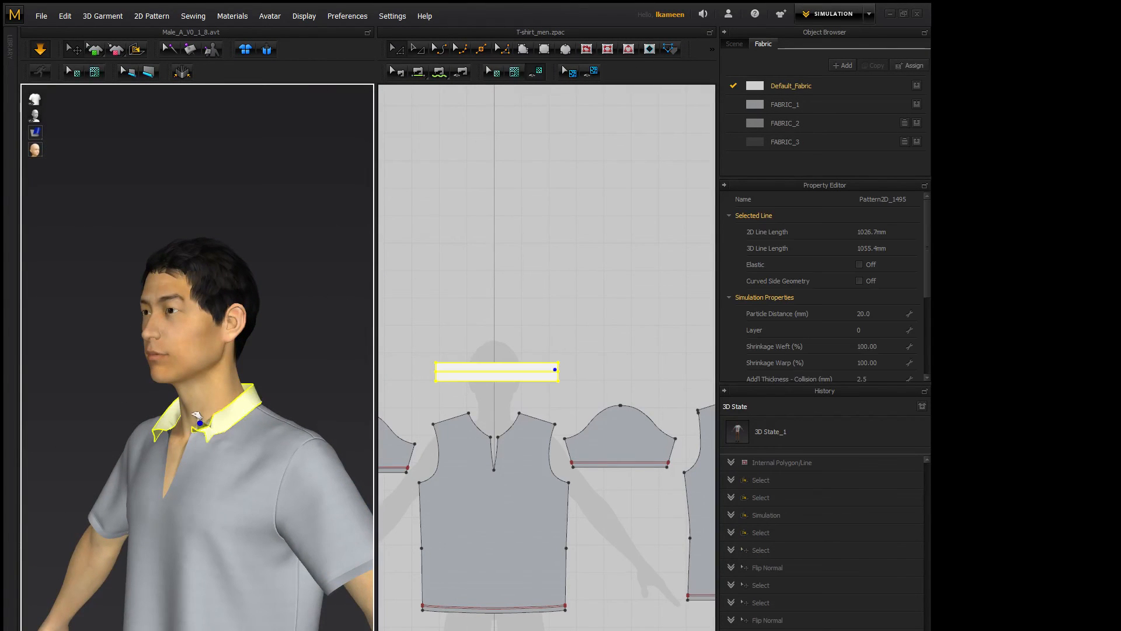